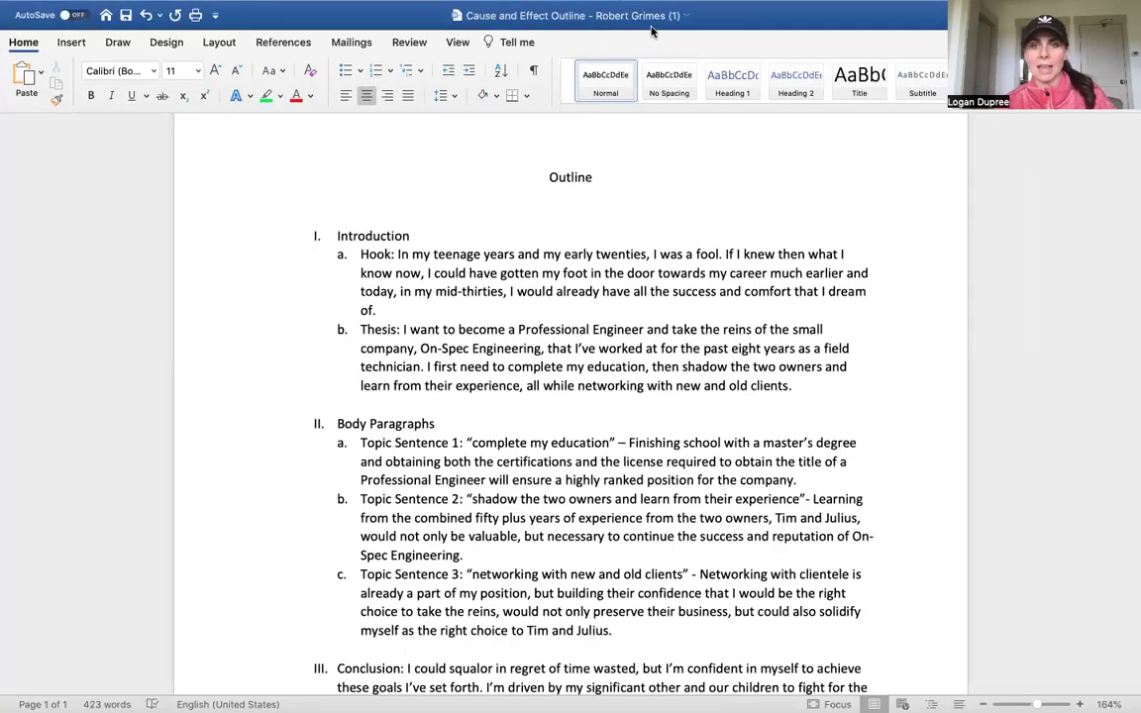
mouse_move(935, 67)
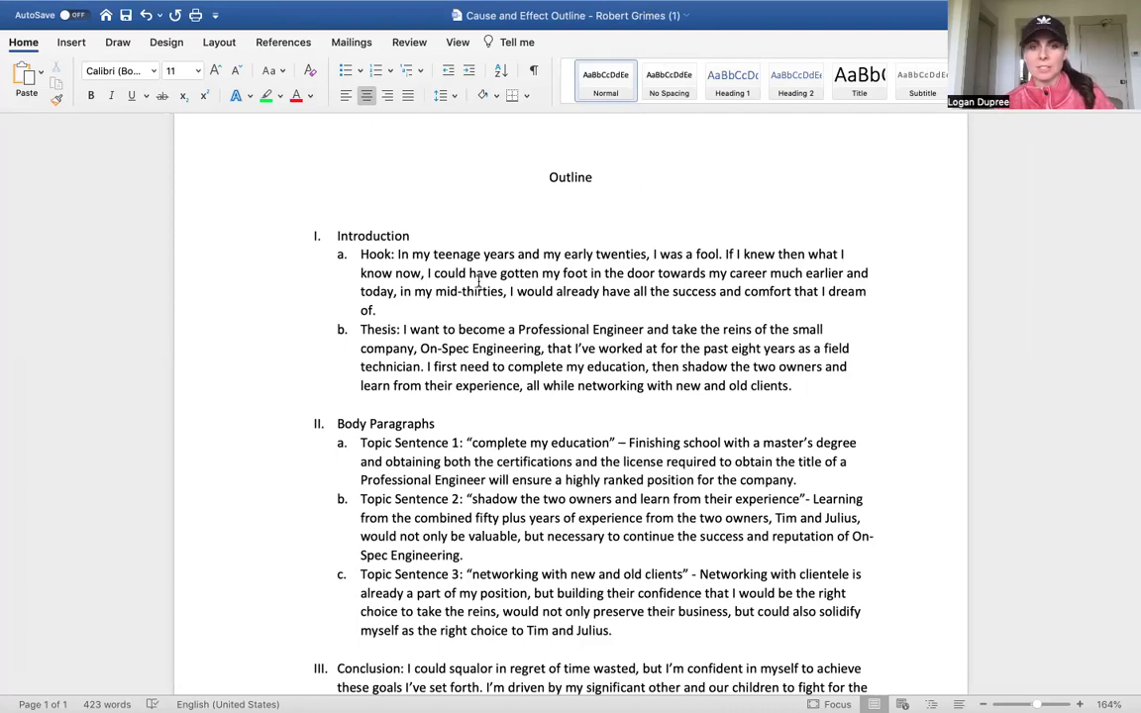
mouse_move(512, 388)
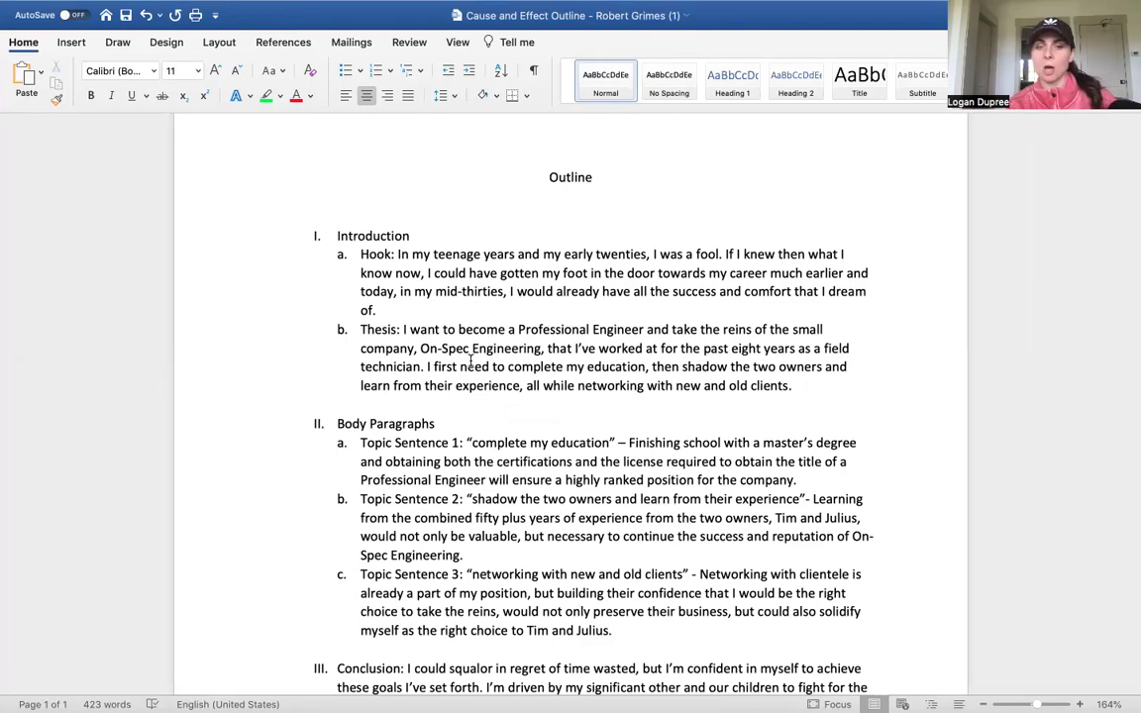
Step: Scroll down to the thesis line containing "I want to become a Professional Engineer and take"
scroll(down, 3)
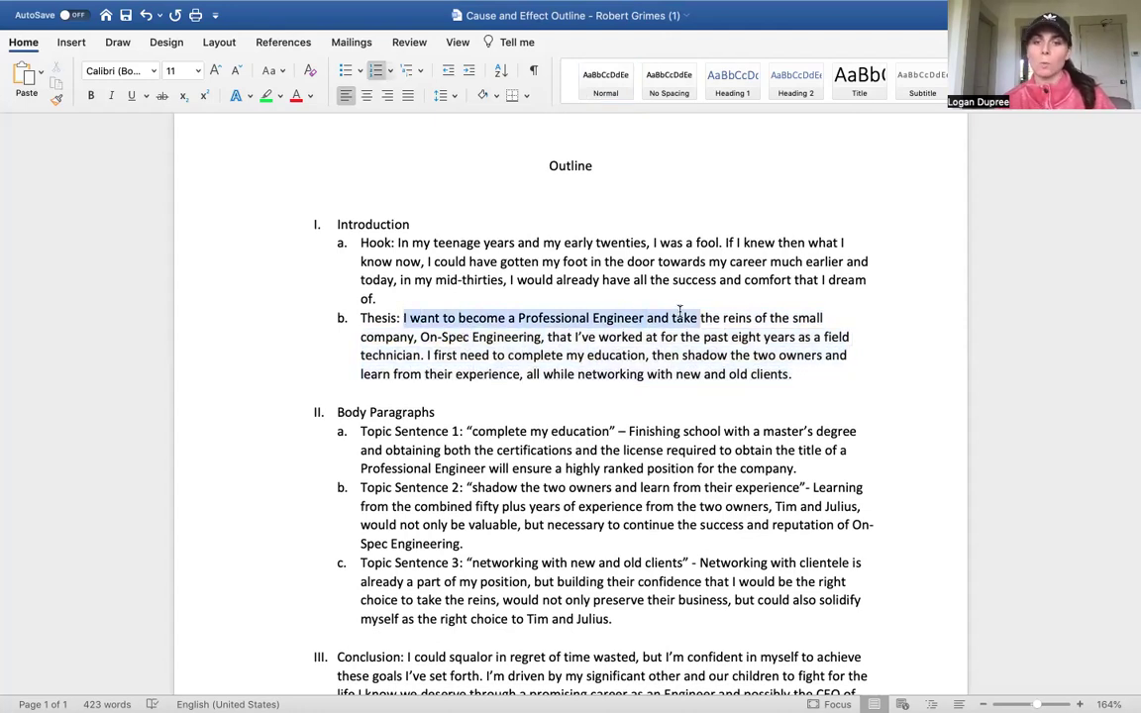
Step: Highlight the thesis goal phrase green and the following action-steps sentence yellow
click(266, 96)
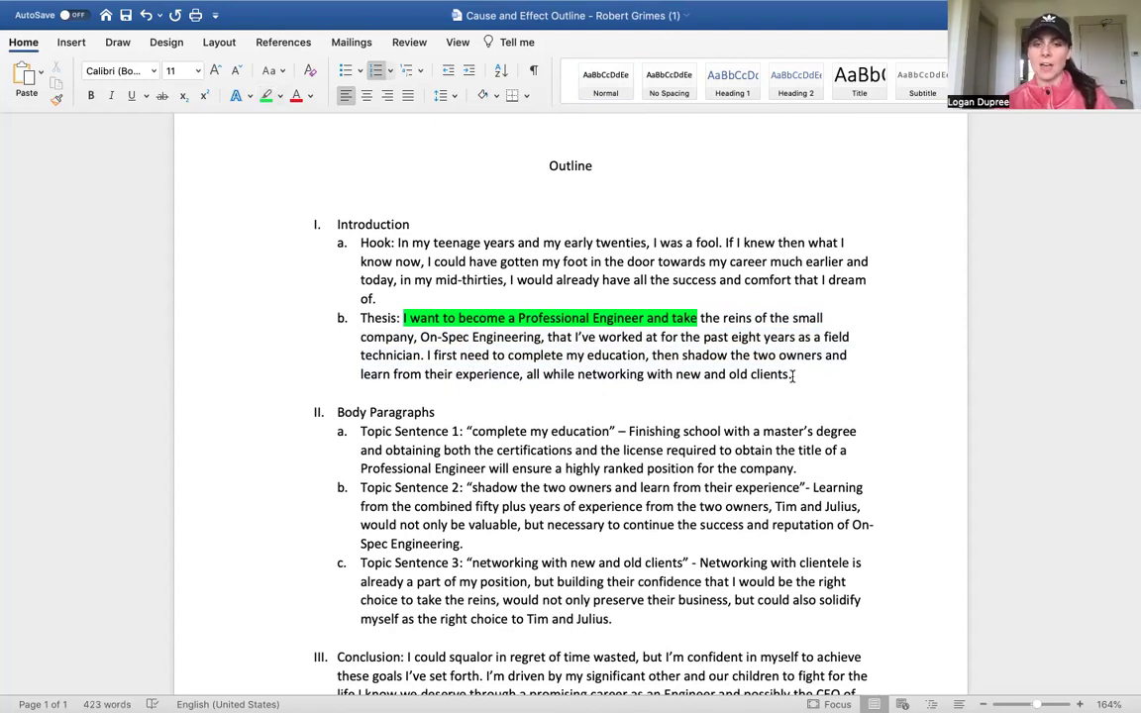
drag(431, 355, 790, 373)
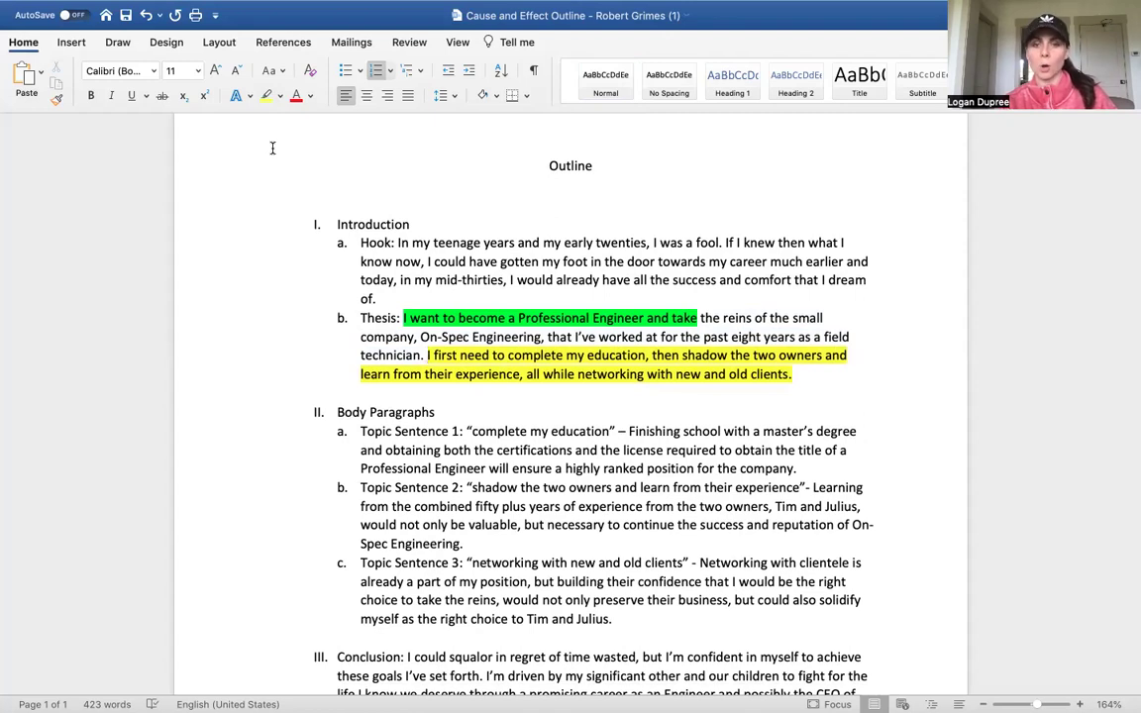
scroll(down, 3)
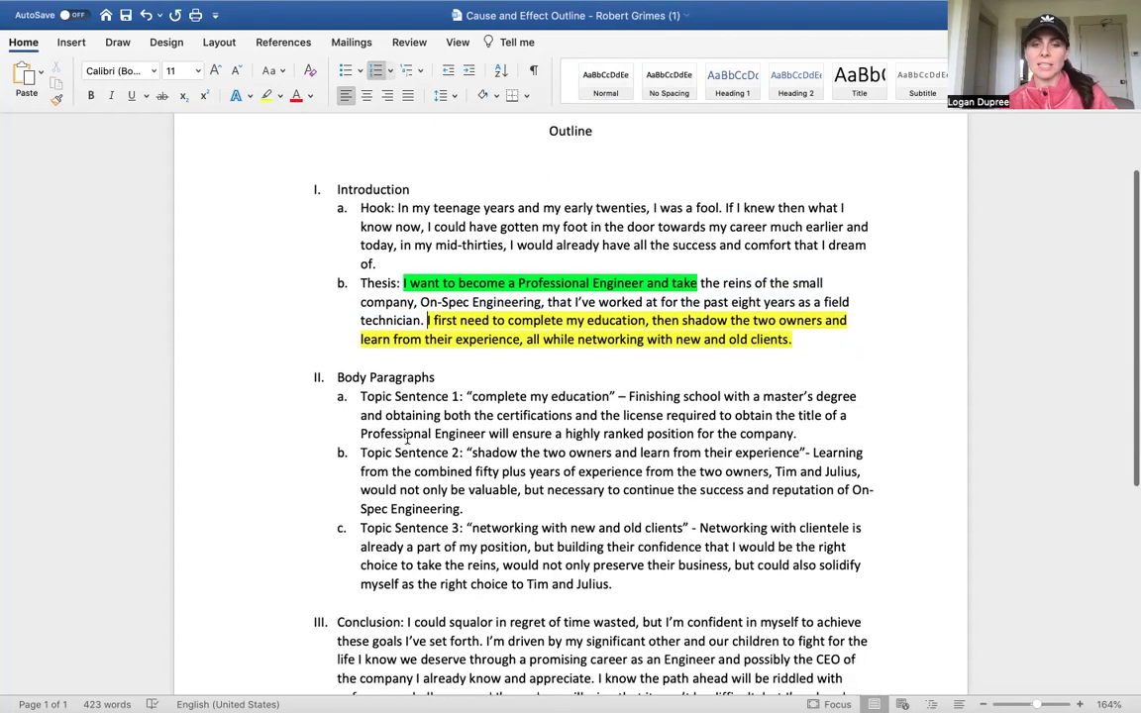
Step: Highlight the explanations after the dashes in Topic Sentences 1 and 2 yellow
scroll(down, 3)
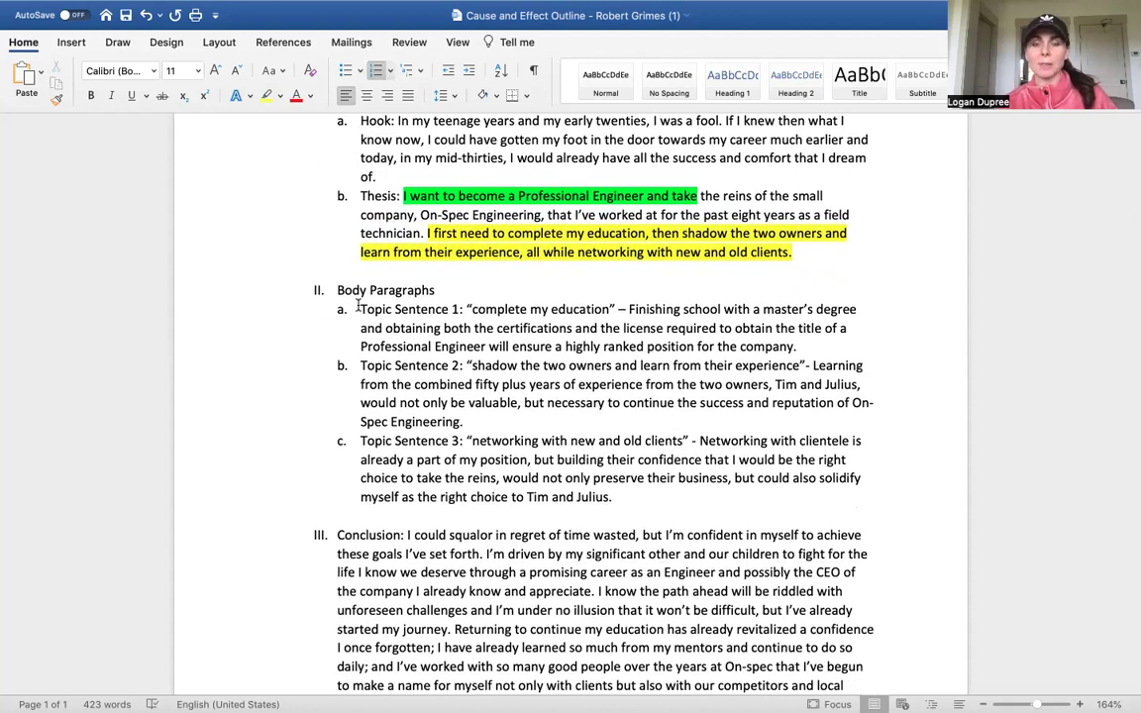
click(428, 232)
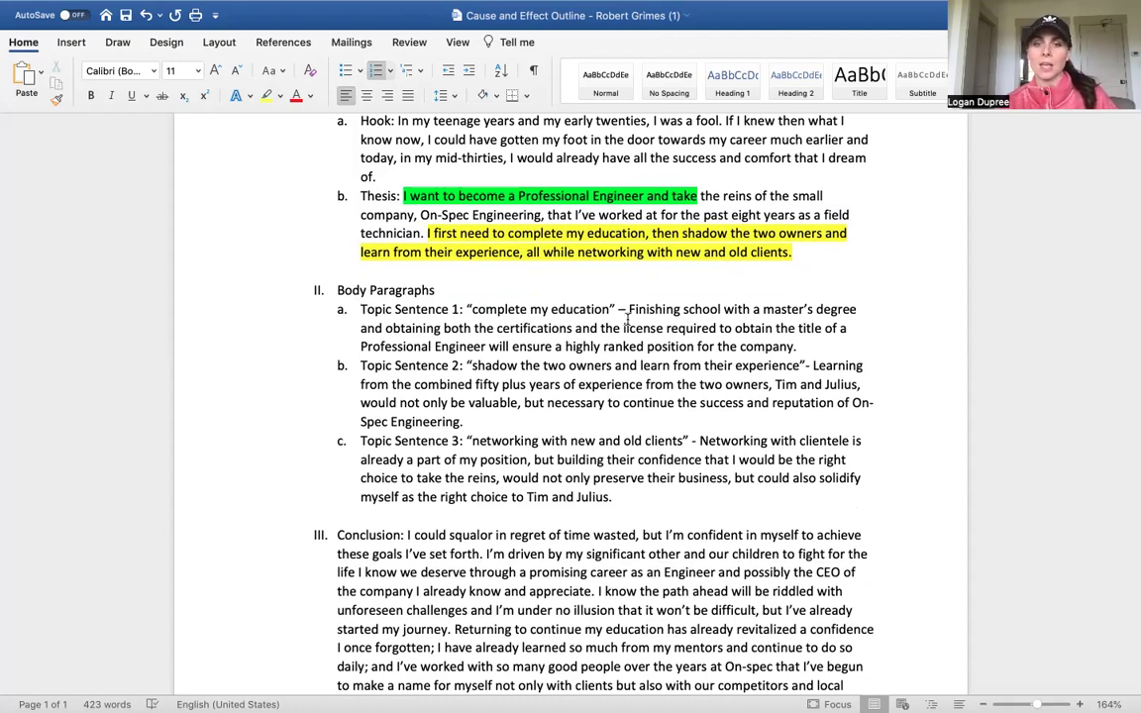
drag(628, 309, 797, 345)
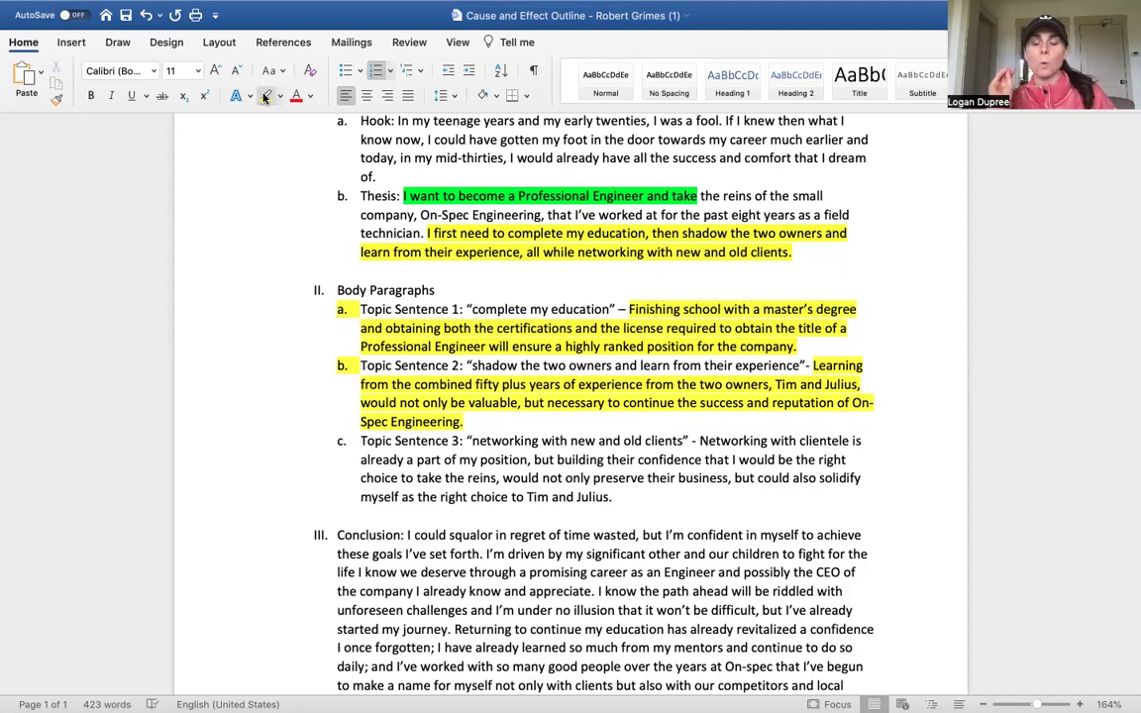
scroll(down, 3)
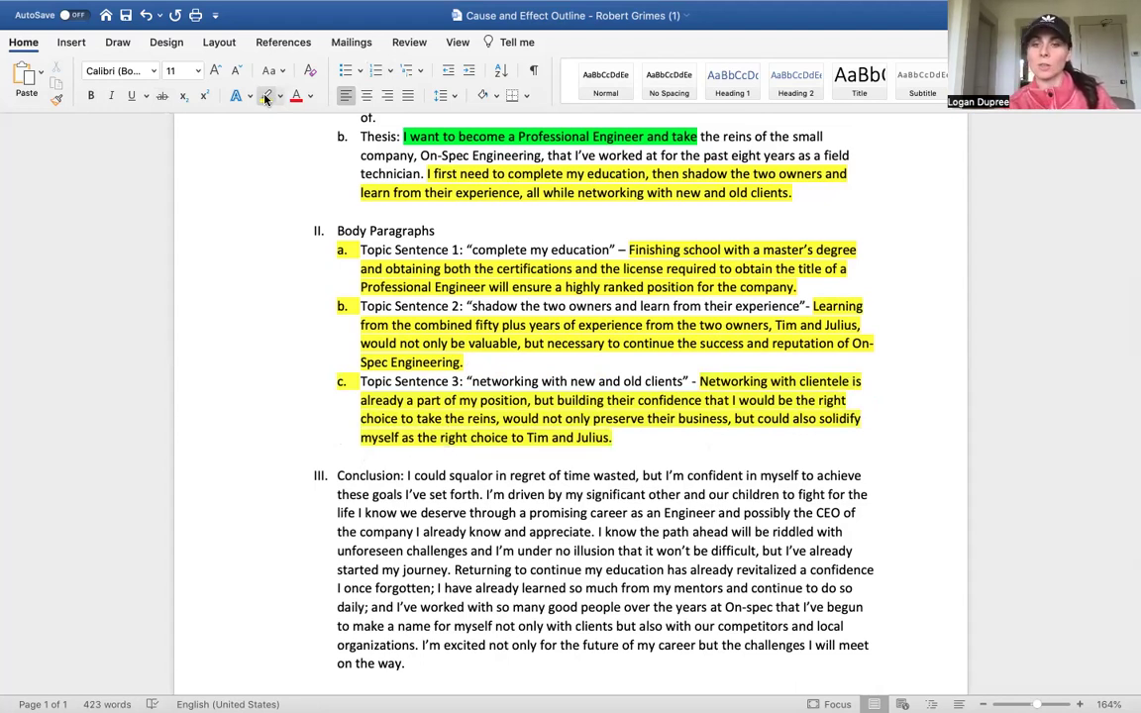
Step: Turn off the Text Highlight Color pen after highlighting Topic Sentence 3's explanation
click(362, 455)
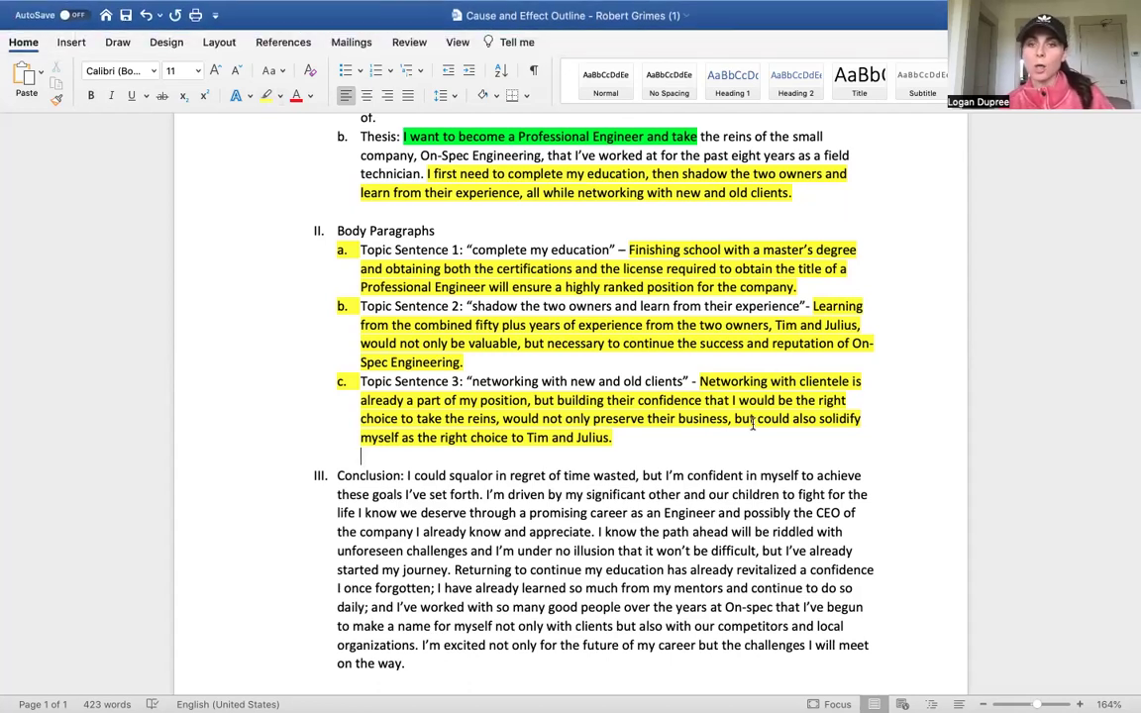
mouse_move(765, 438)
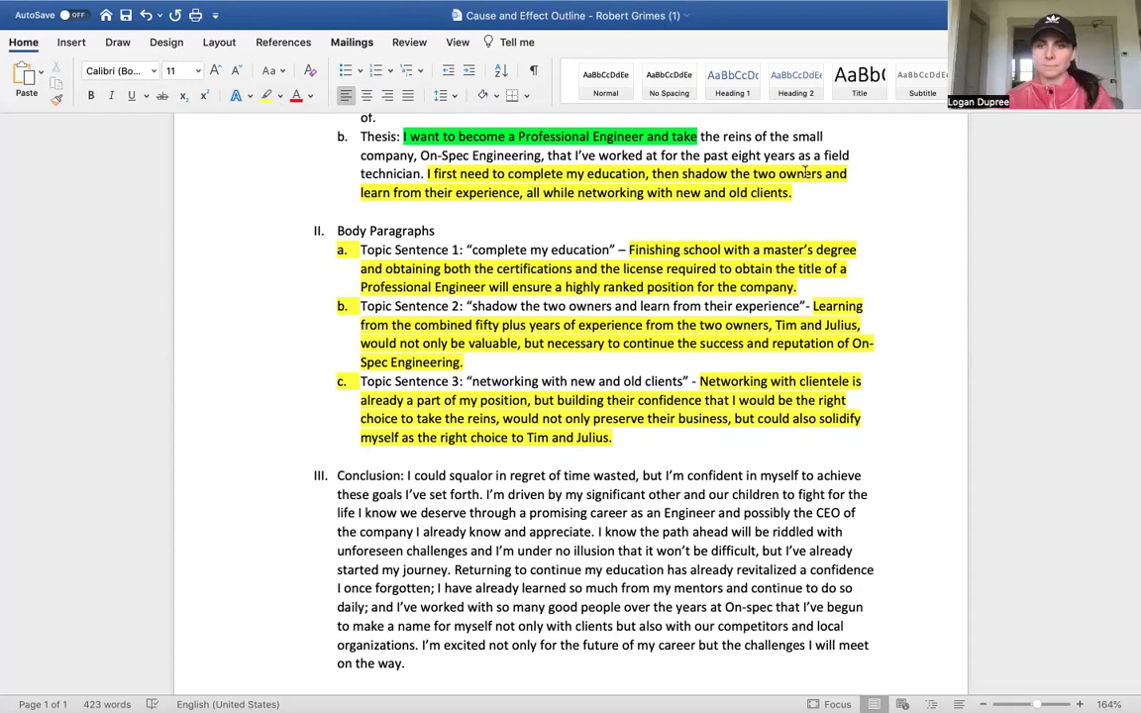
scroll(down, 3)
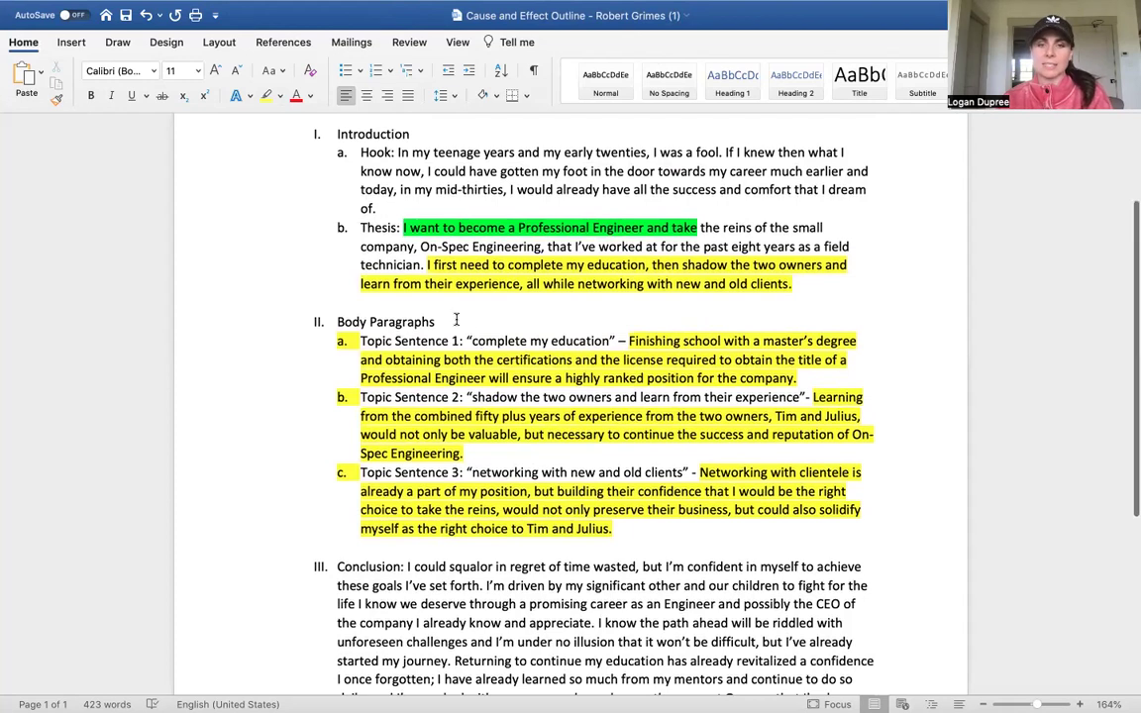
double_click(384, 322)
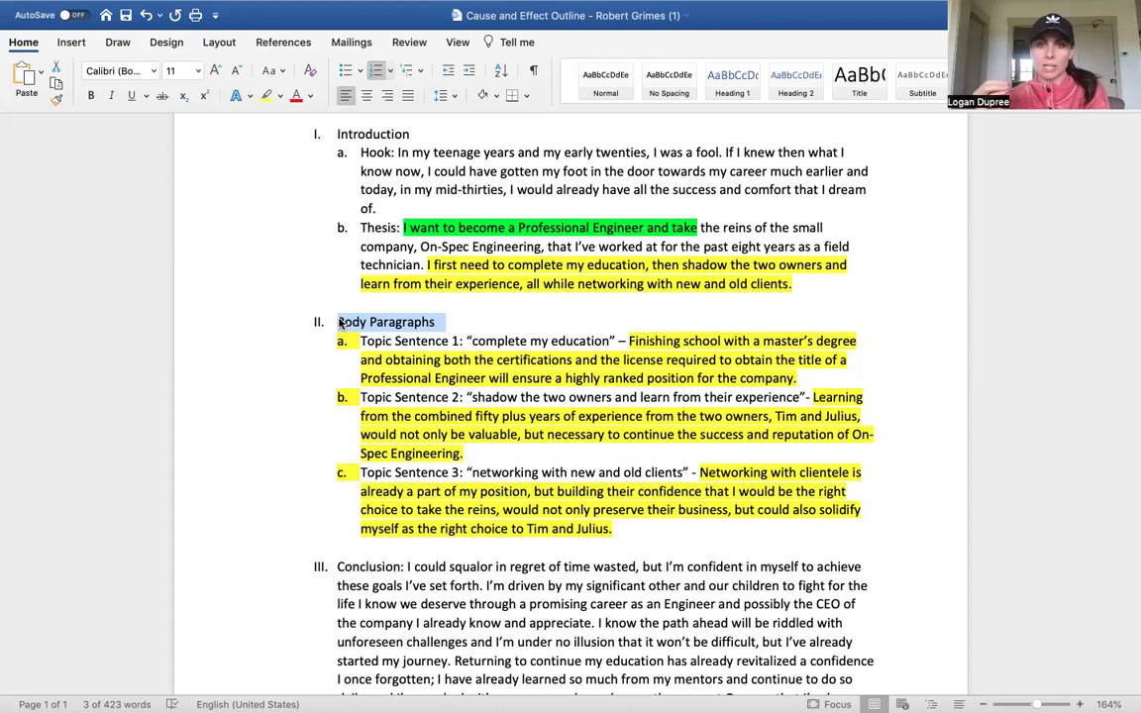
mouse_move(574, 520)
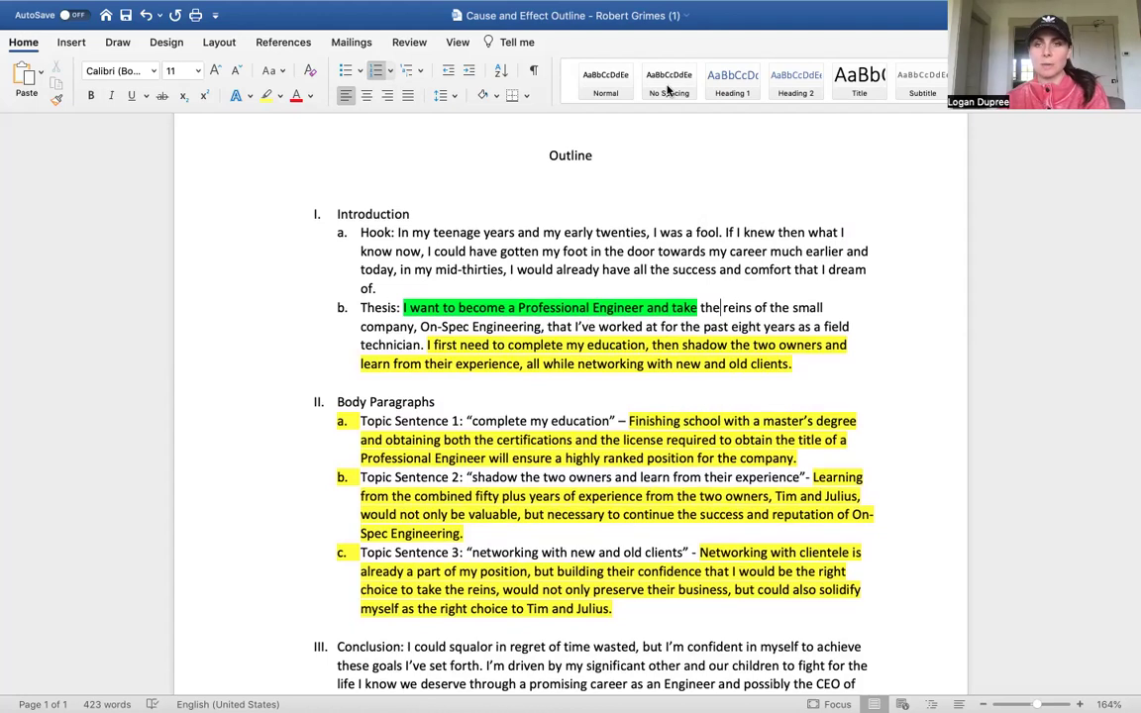
scroll(down, 3)
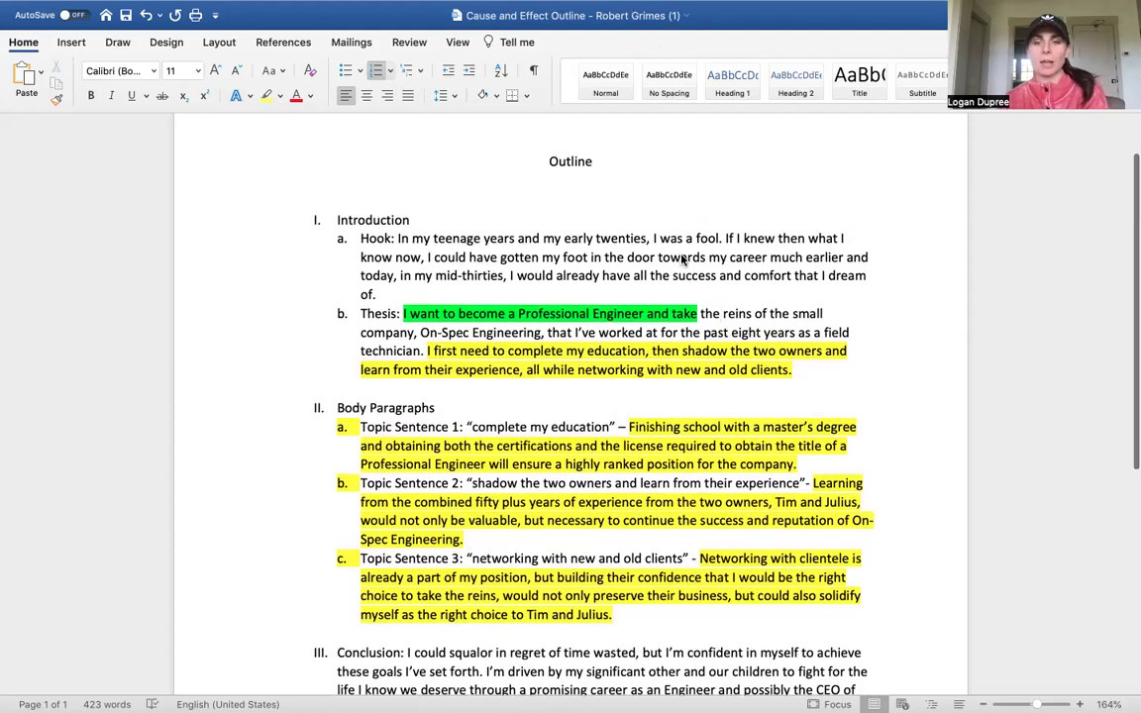